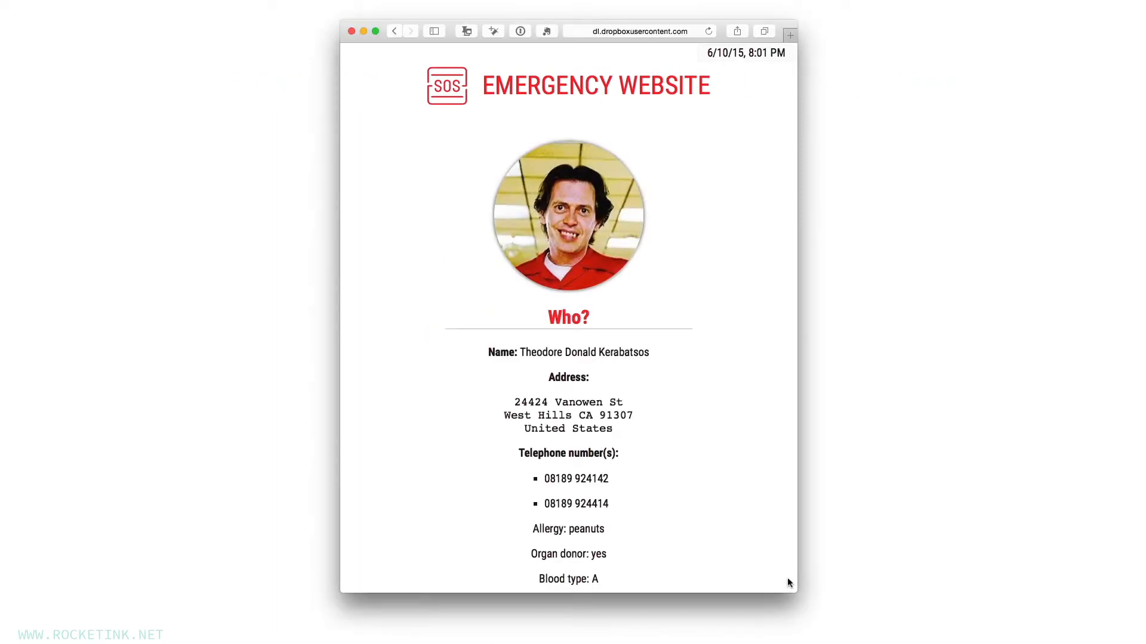
- Scroll through the workflow collection to find the Emergency Website workflow
scroll(down, 3)
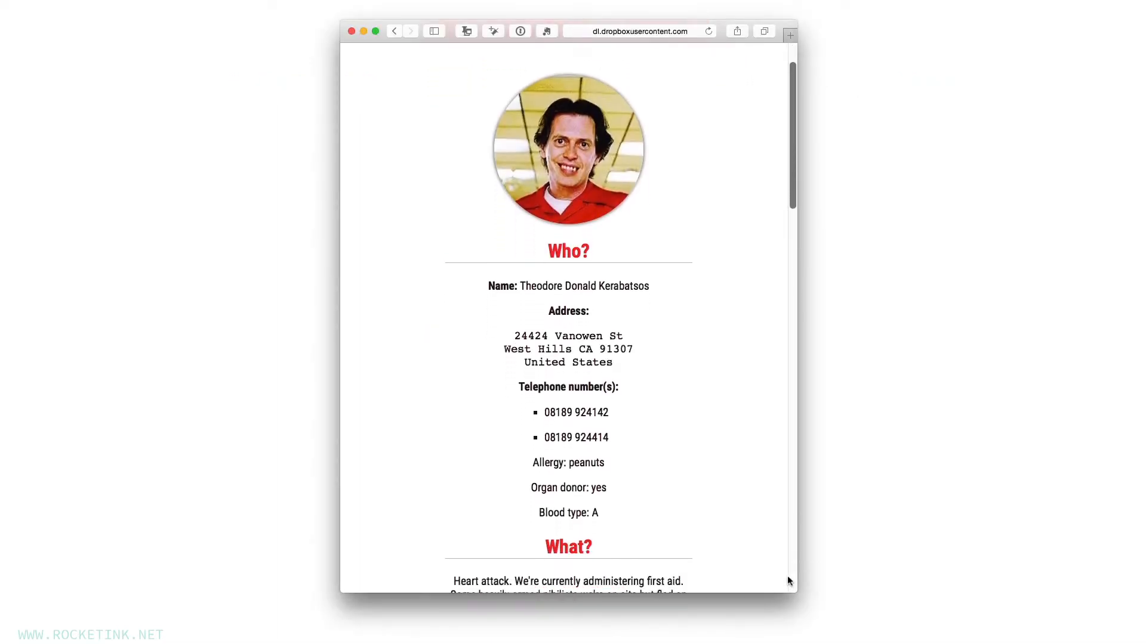
scroll(down, 3)
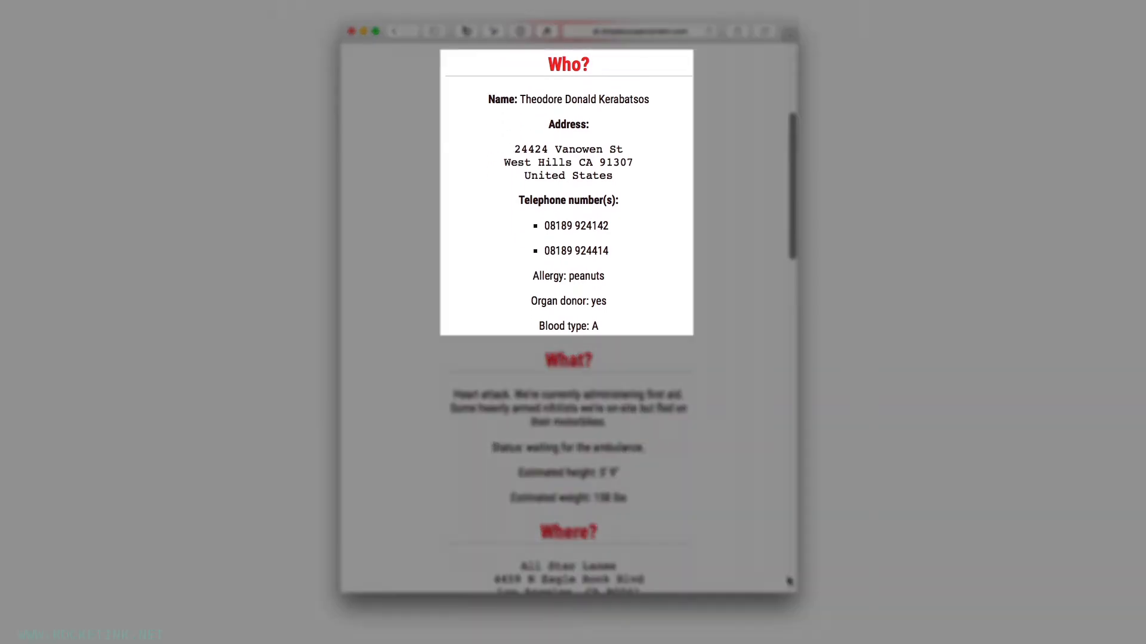
scroll(down, 3)
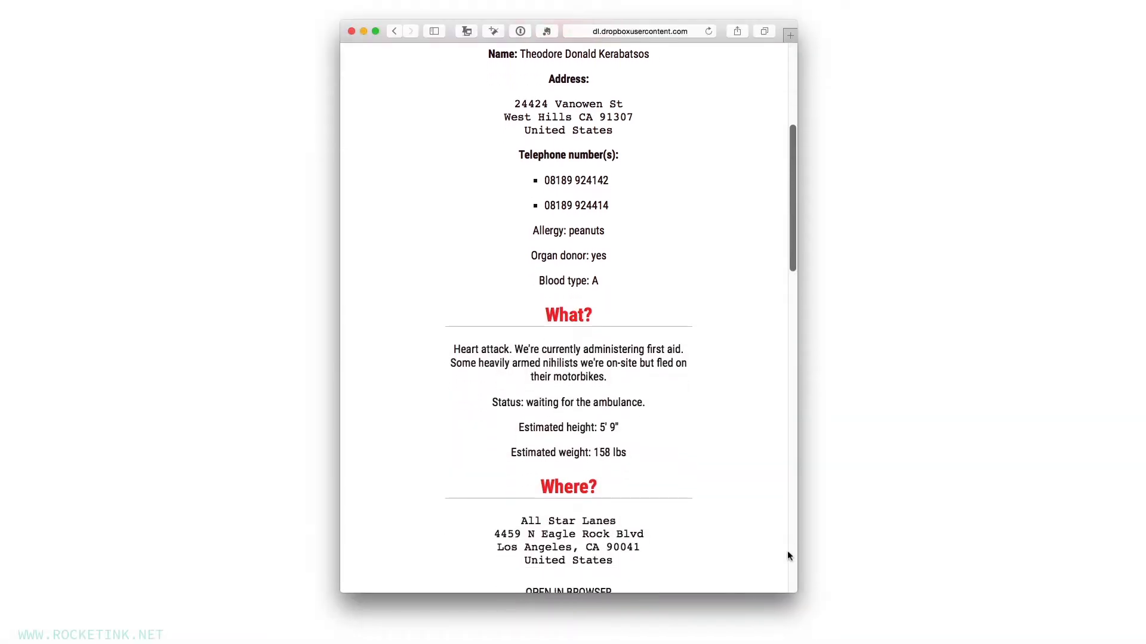
scroll(down, 3)
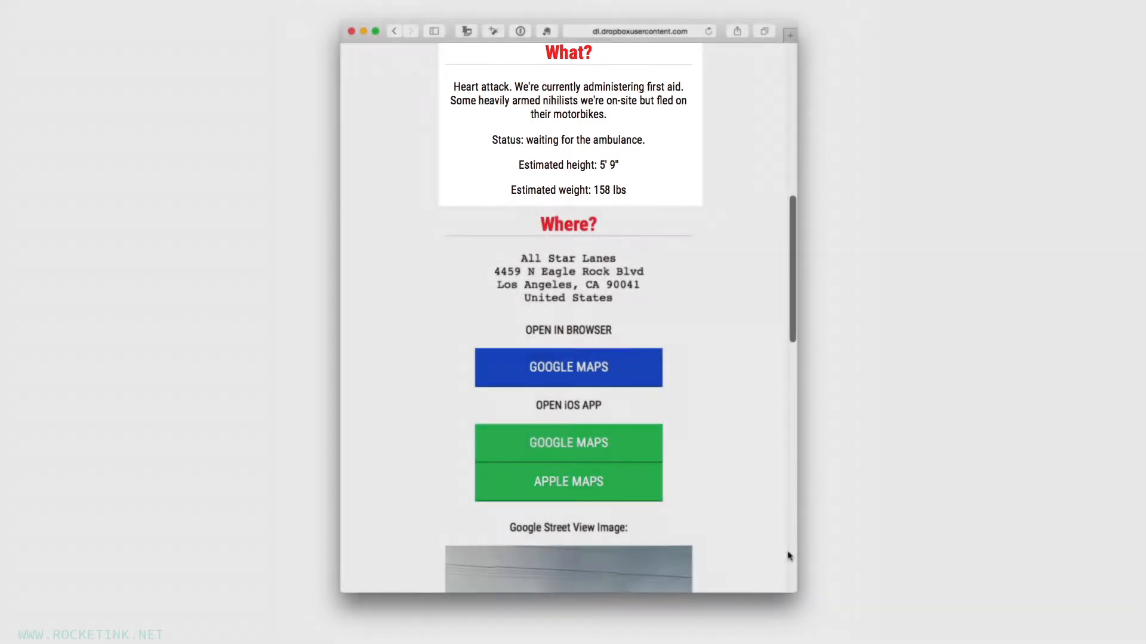
scroll(down, 3)
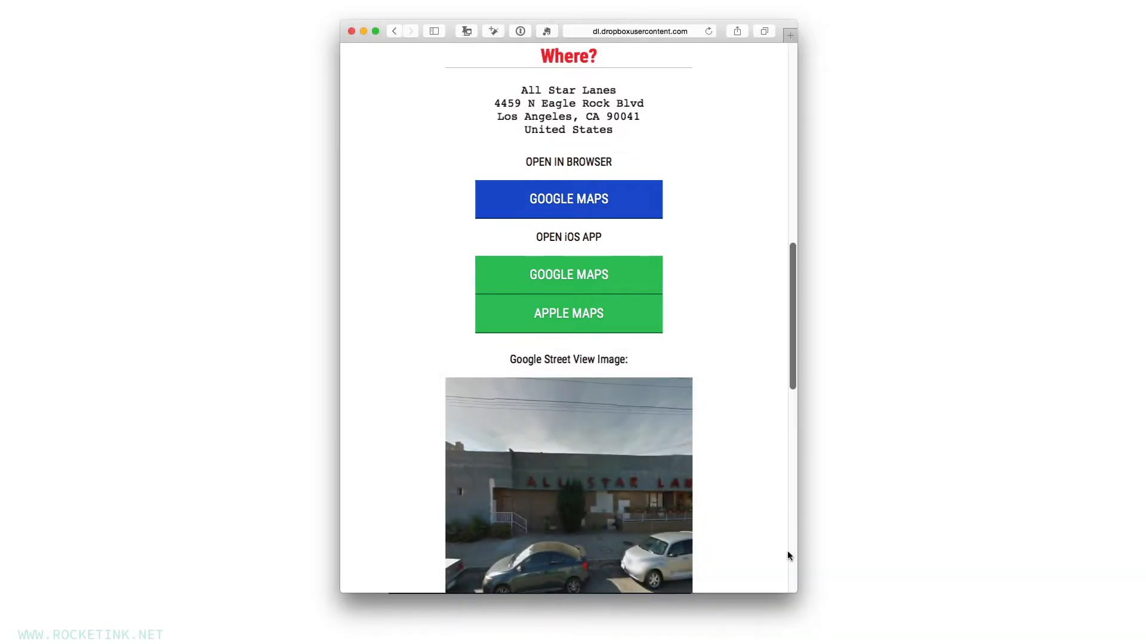
scroll(down, 3)
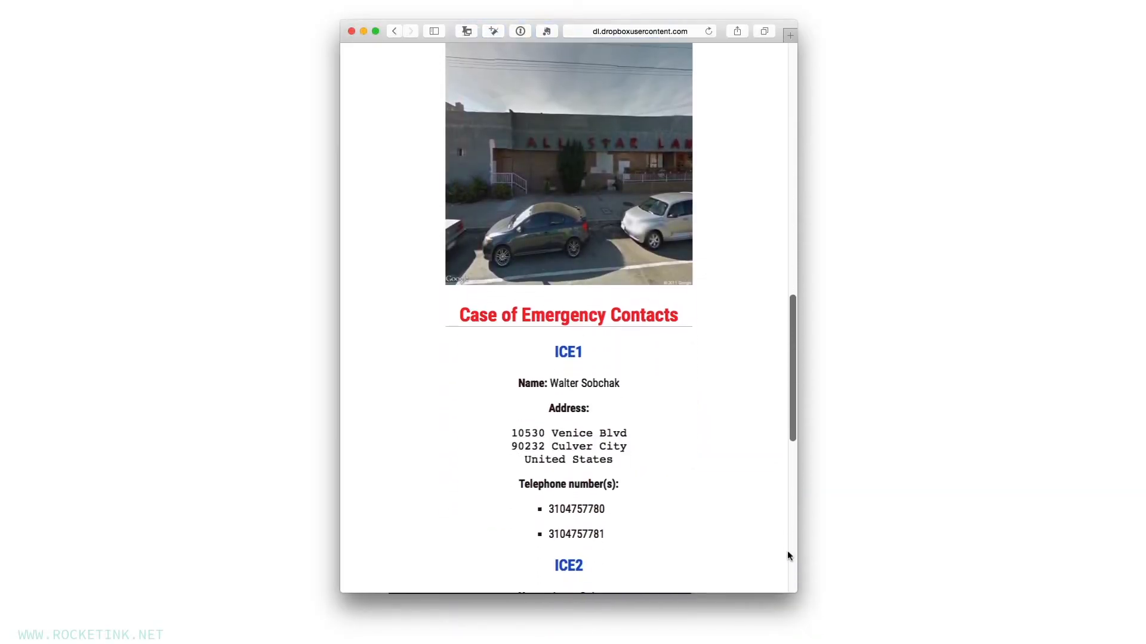
scroll(down, 3)
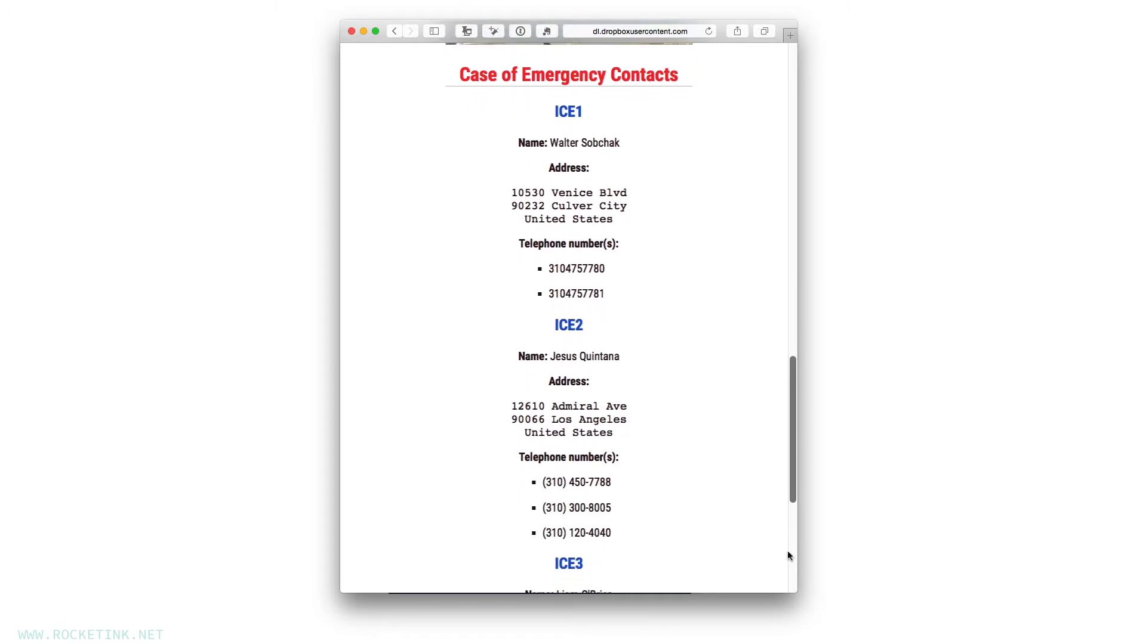
scroll(down, 3)
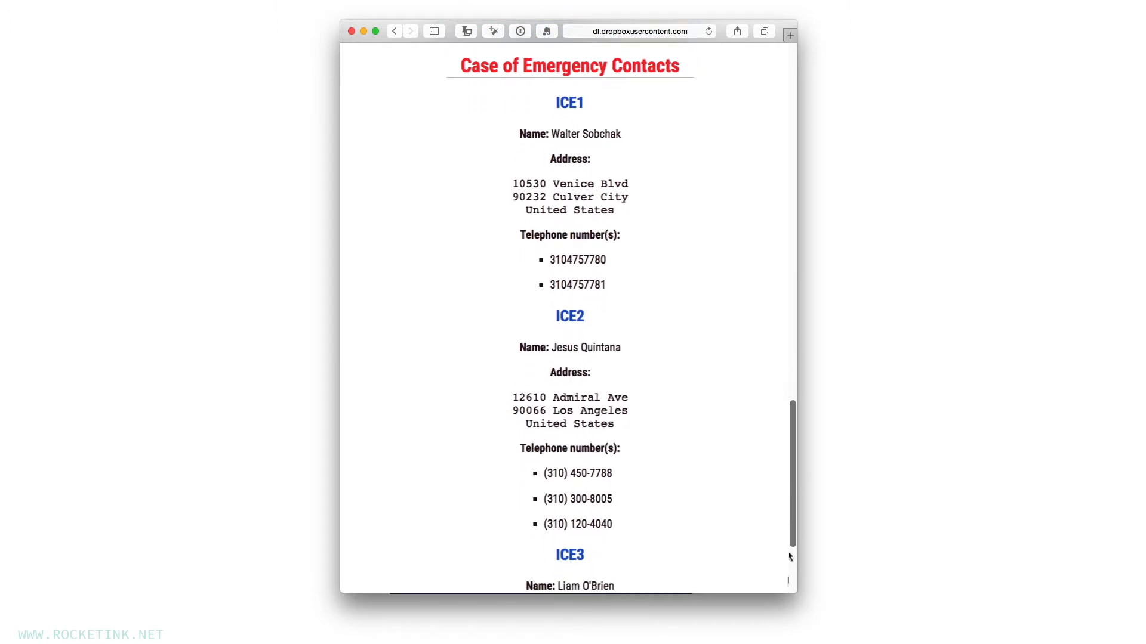
scroll(down, 3)
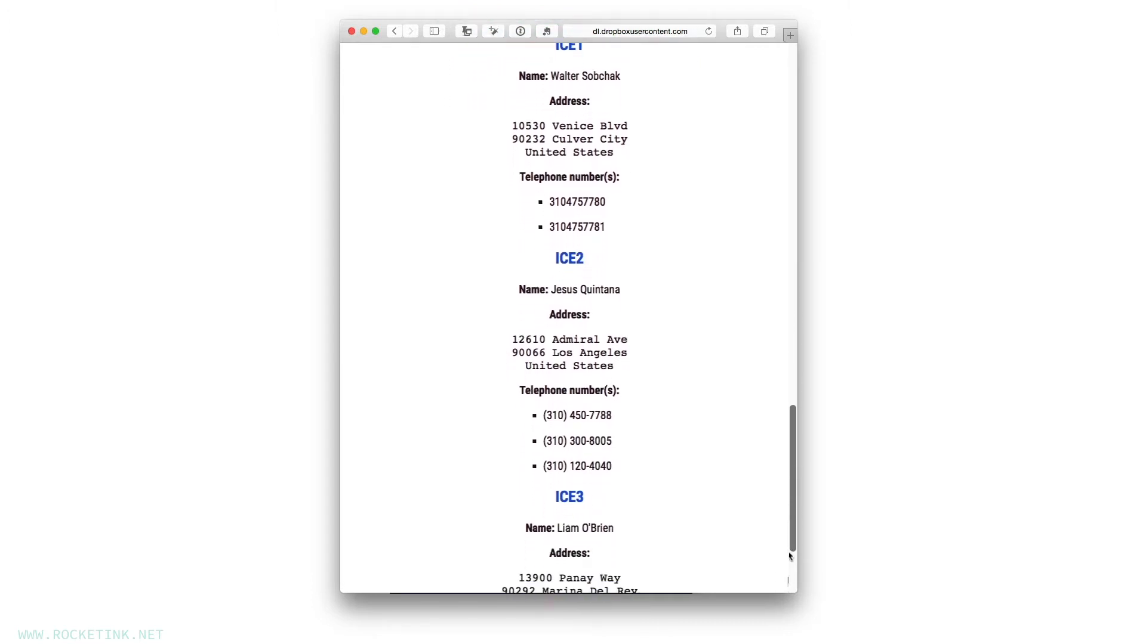
scroll(down, 3)
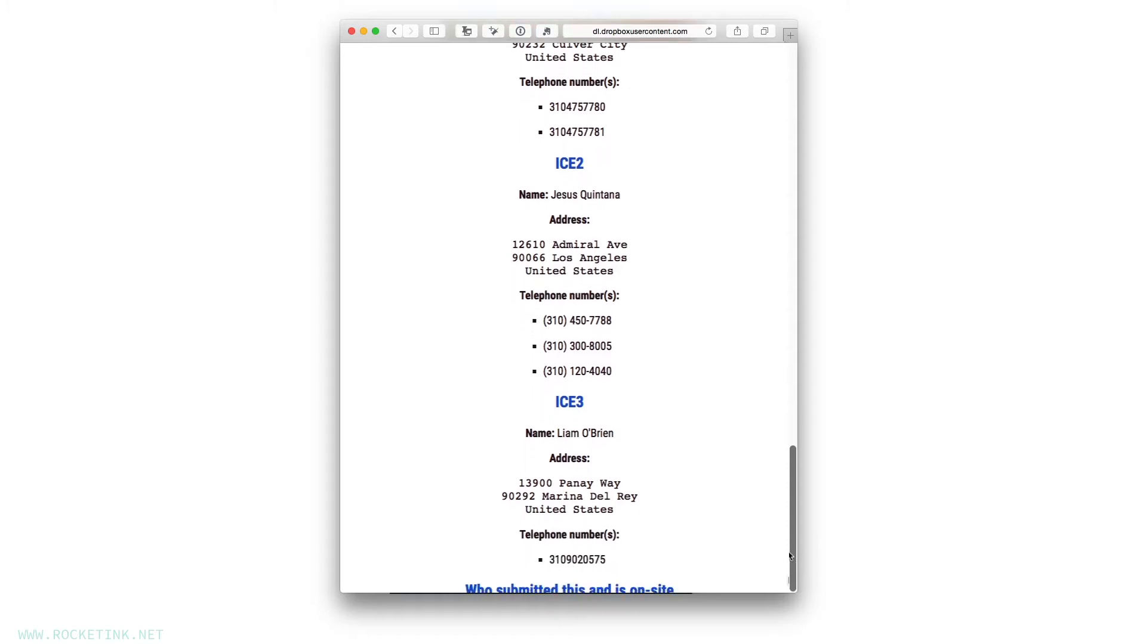
scroll(down, 3)
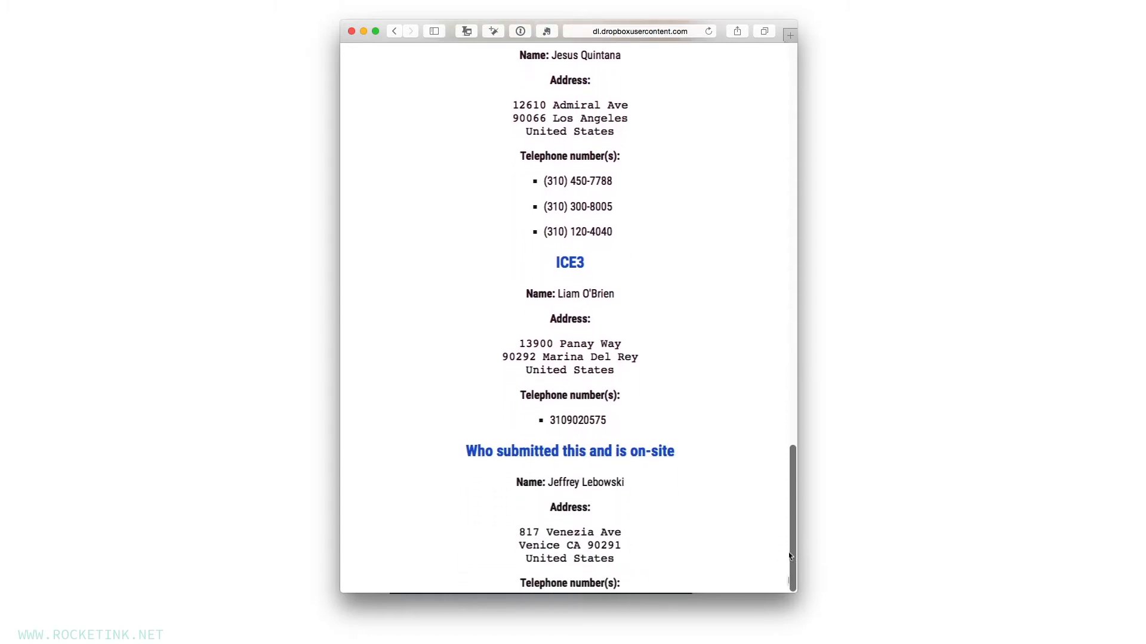
scroll(down, 3)
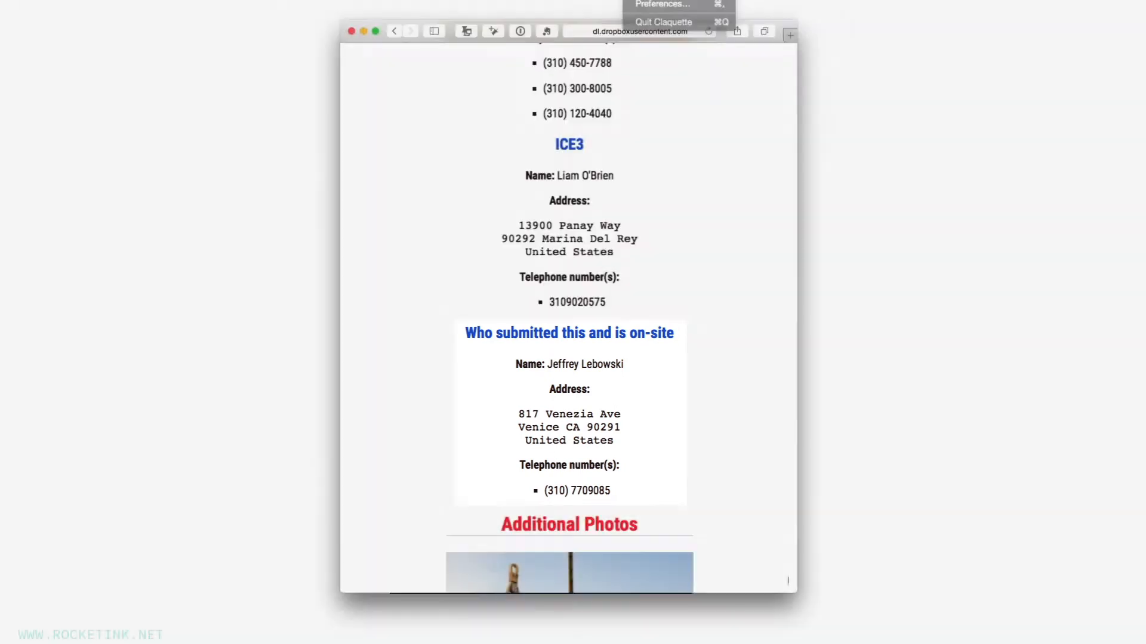
scroll(down, 3)
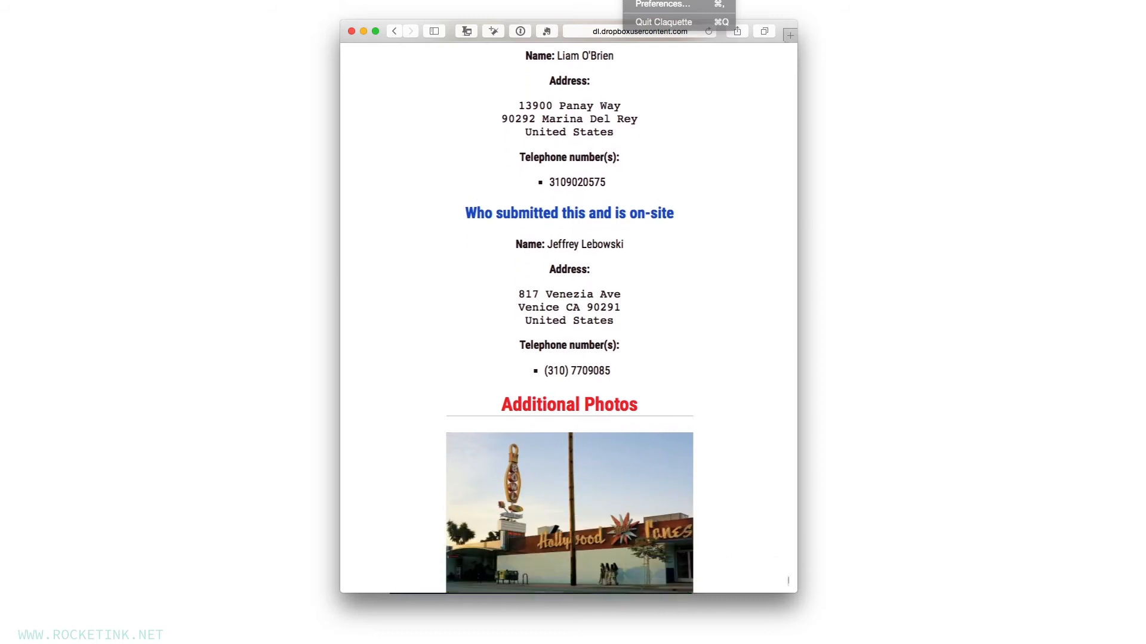
scroll(down, 3)
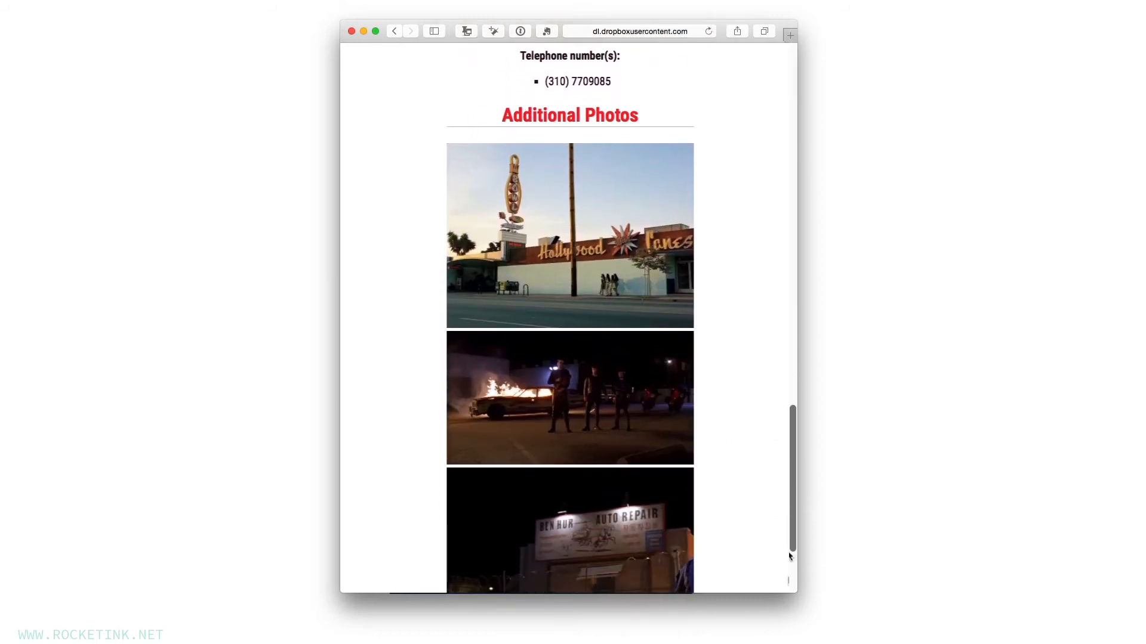
scroll(down, 3)
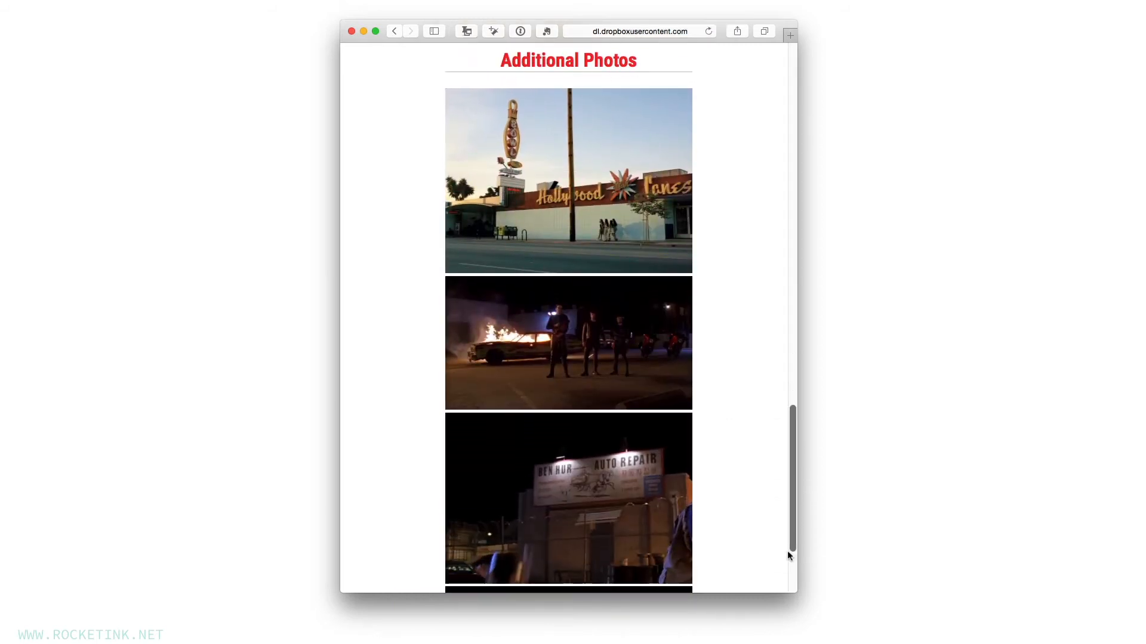
scroll(down, 3)
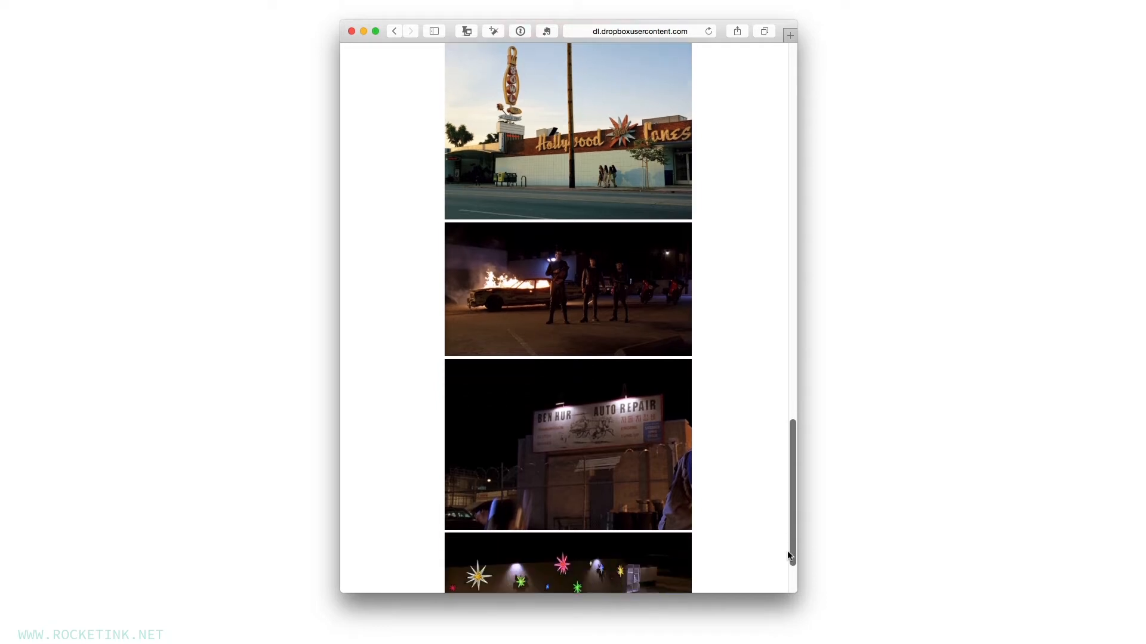
scroll(down, 3)
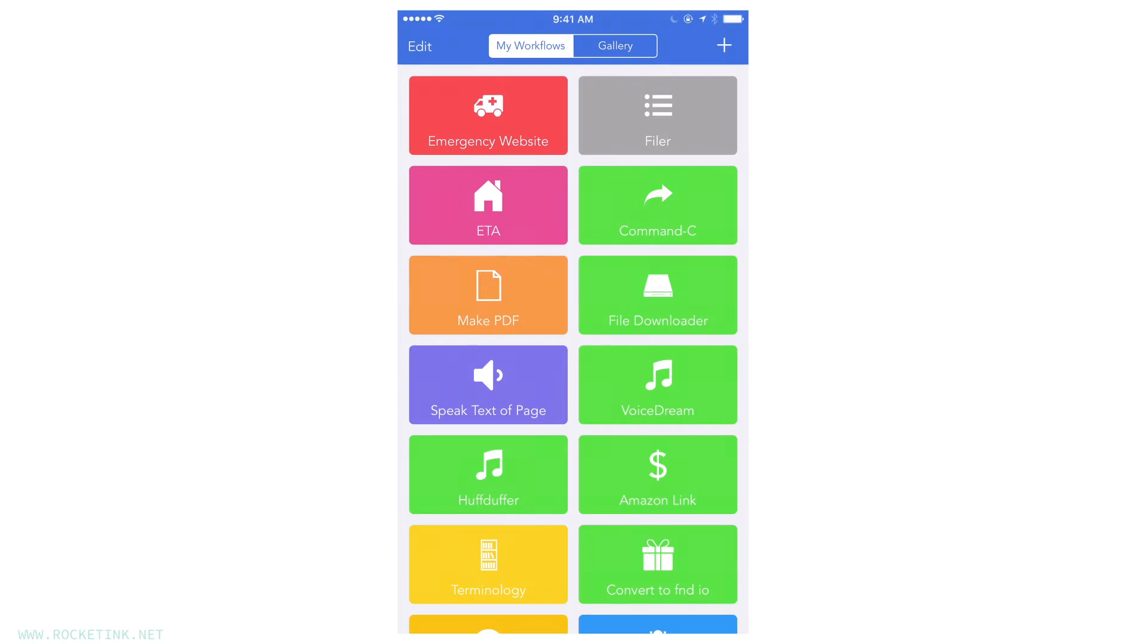
- Open Emergency Website and review its self, ICE and family doctor contact actions
click(488, 115)
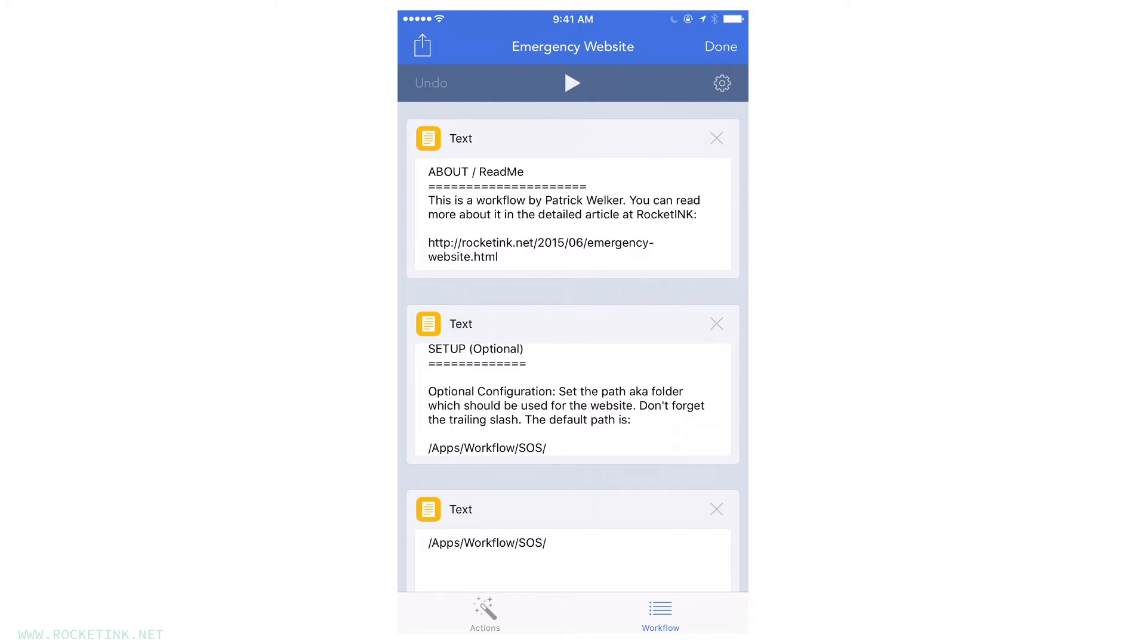
scroll(down, 3)
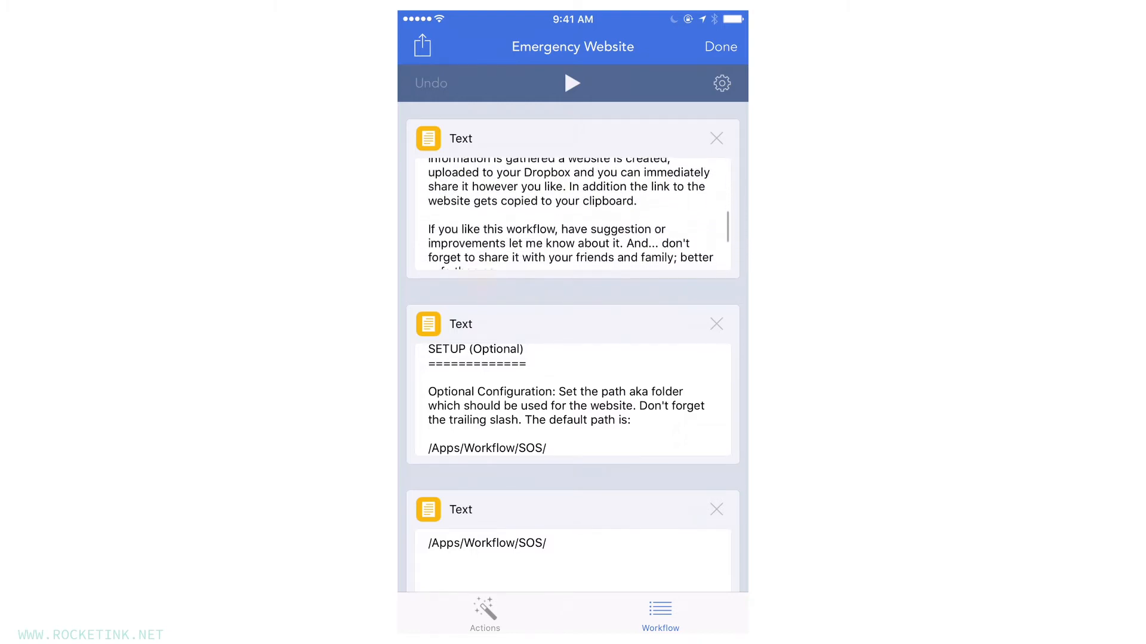
scroll(down, 3)
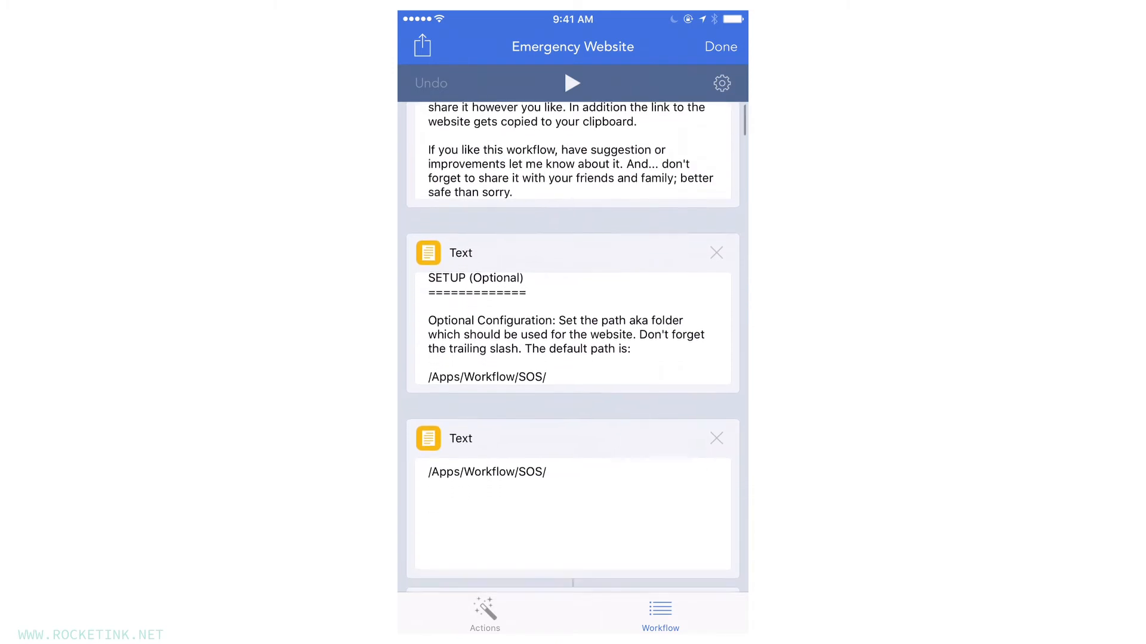
scroll(down, 3)
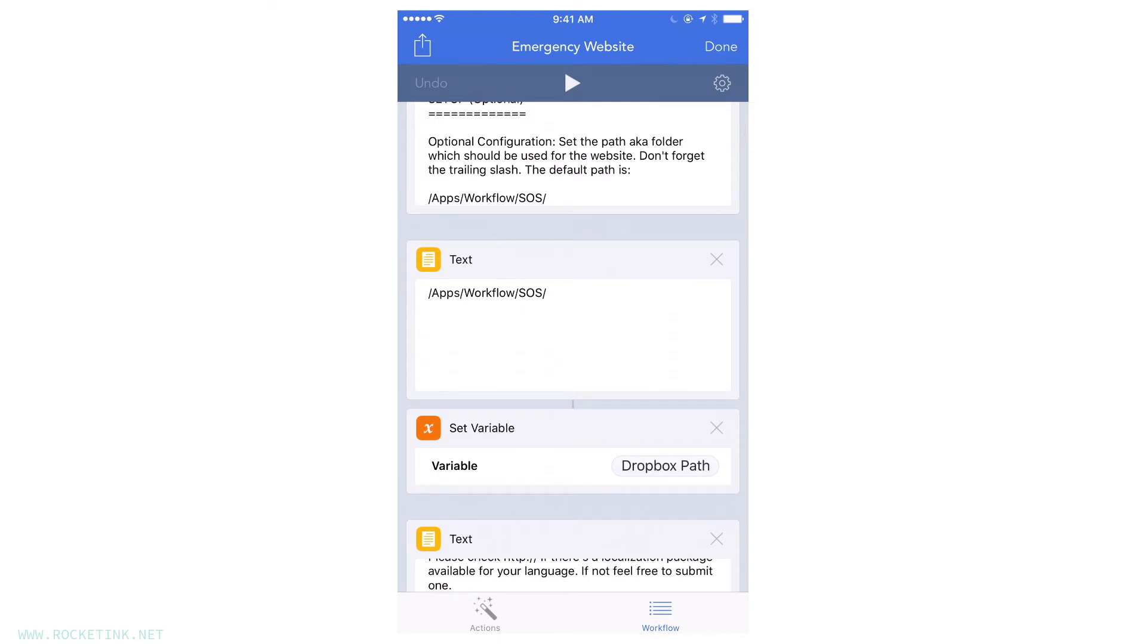
scroll(down, 3)
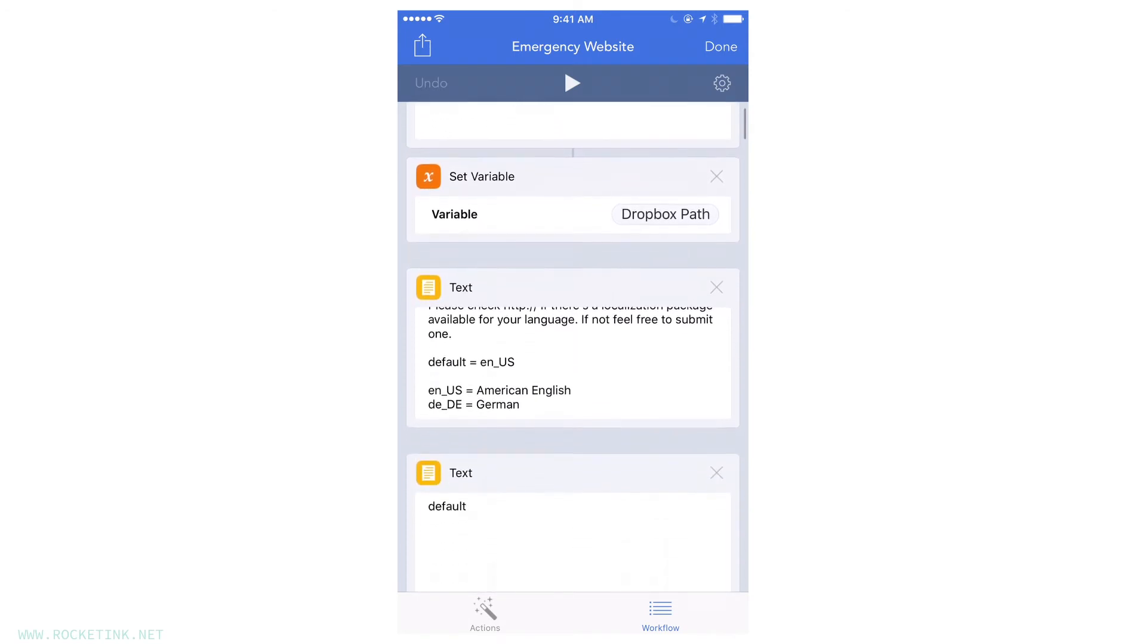
scroll(down, 3)
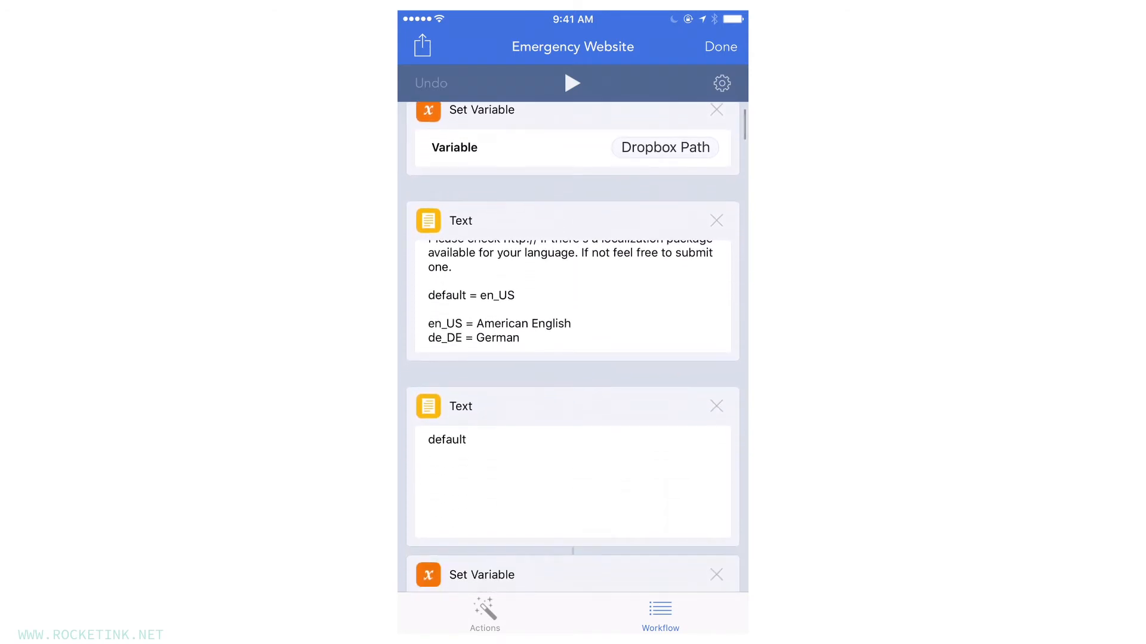
- Close the workflow and scroll back through the My Workflows list
click(447, 440)
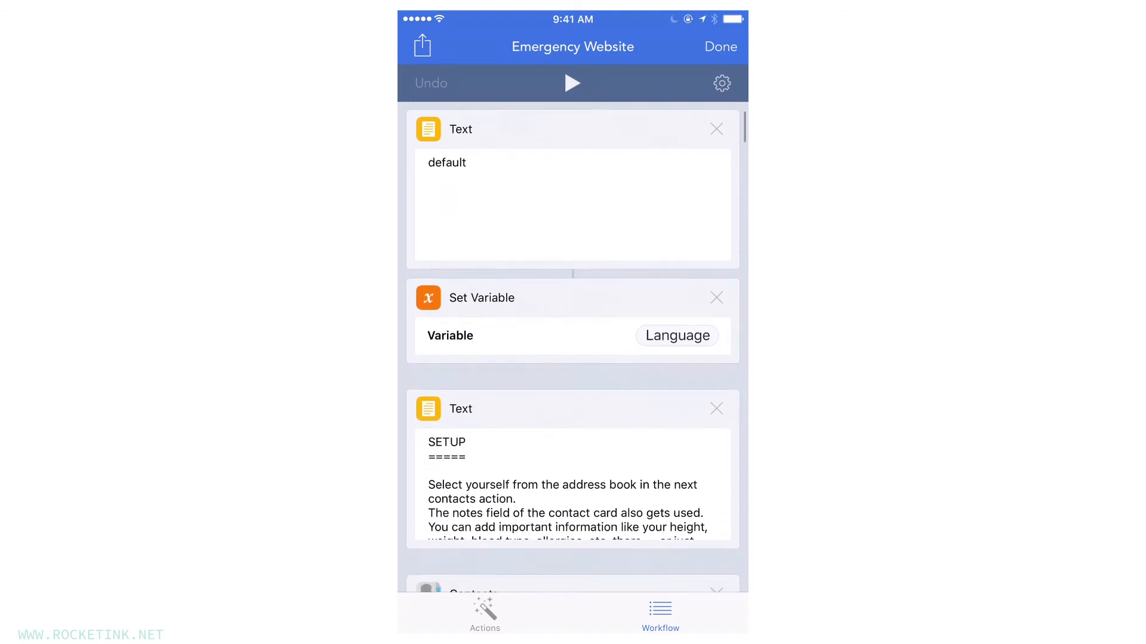
scroll(down, 3)
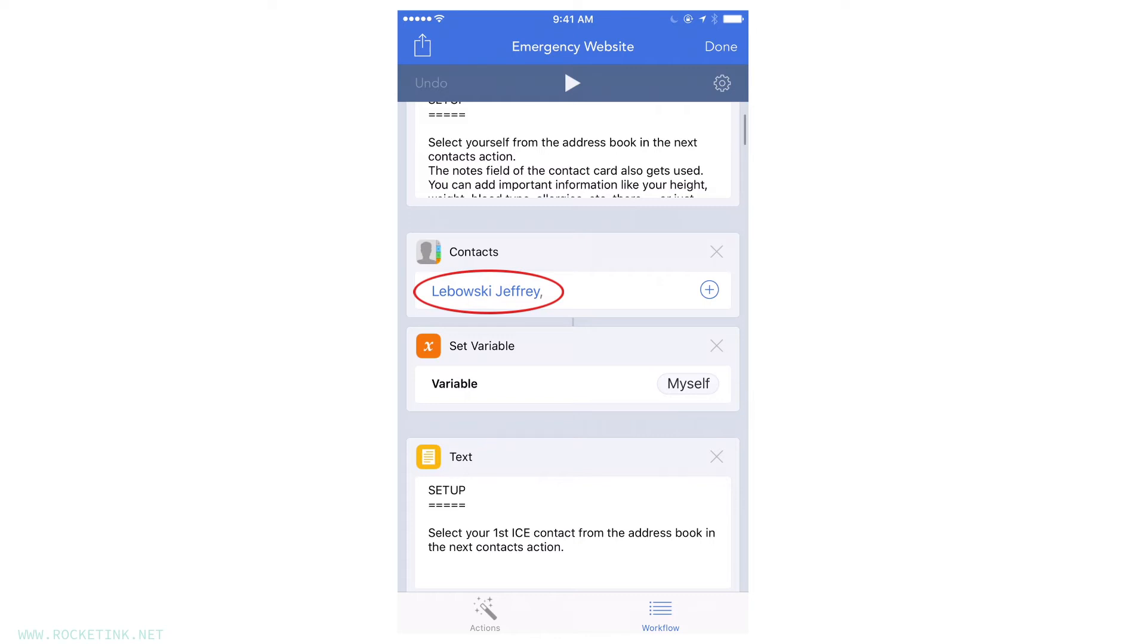
scroll(down, 3)
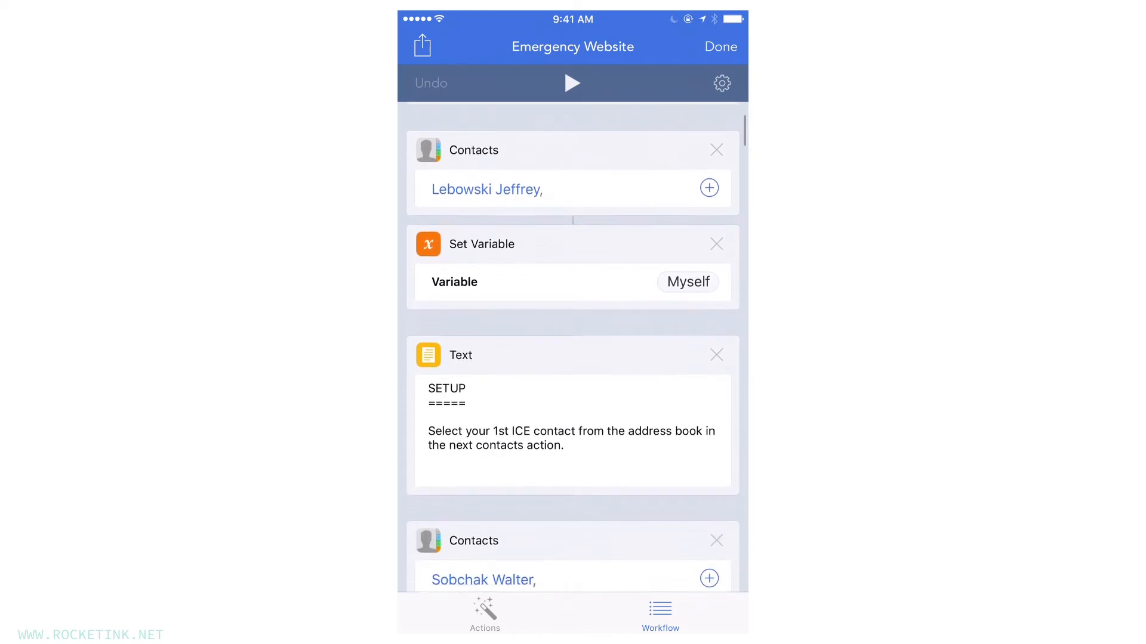
scroll(down, 3)
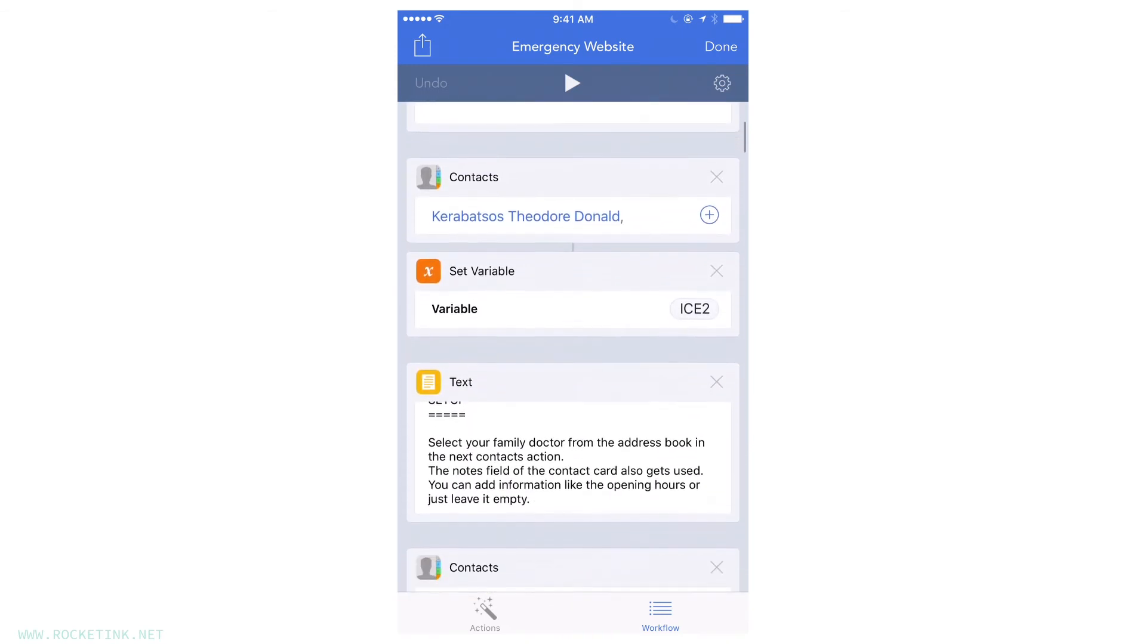
scroll(down, 3)
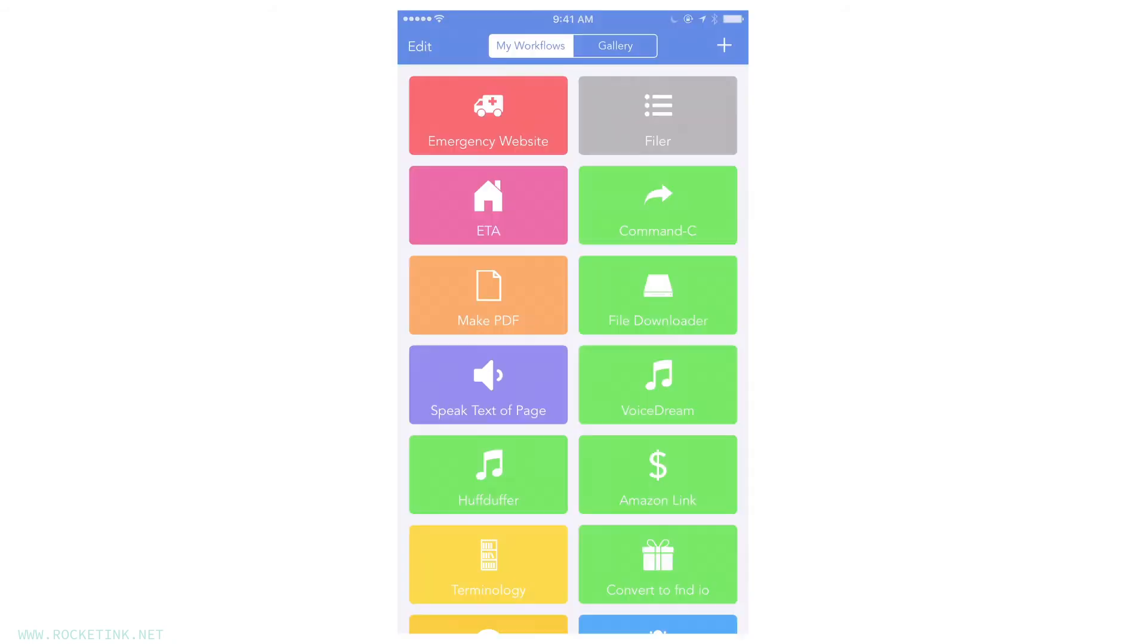
- Run Emergency Website, answer Me, and describe a heart attack with first aid underway
click(489, 116)
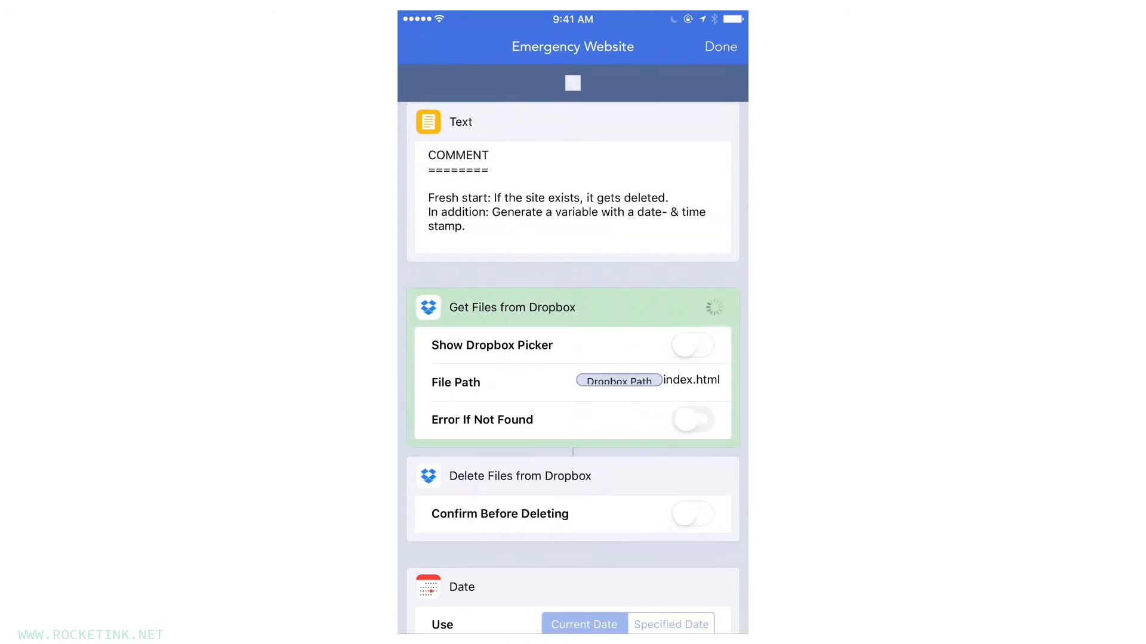
scroll(down, 3)
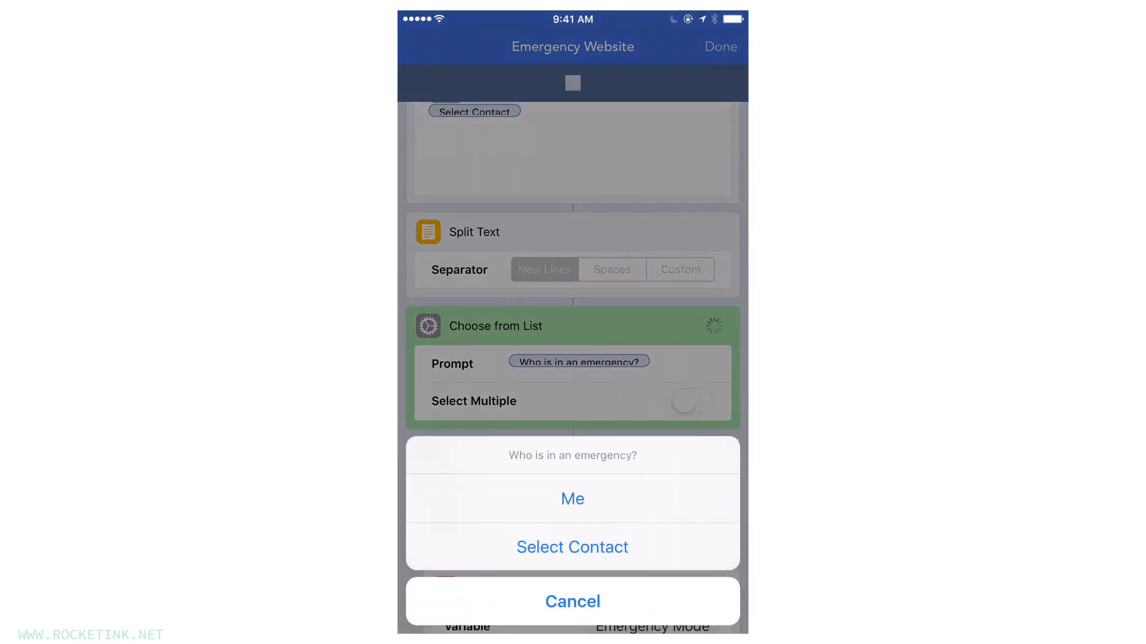
click(572, 547)
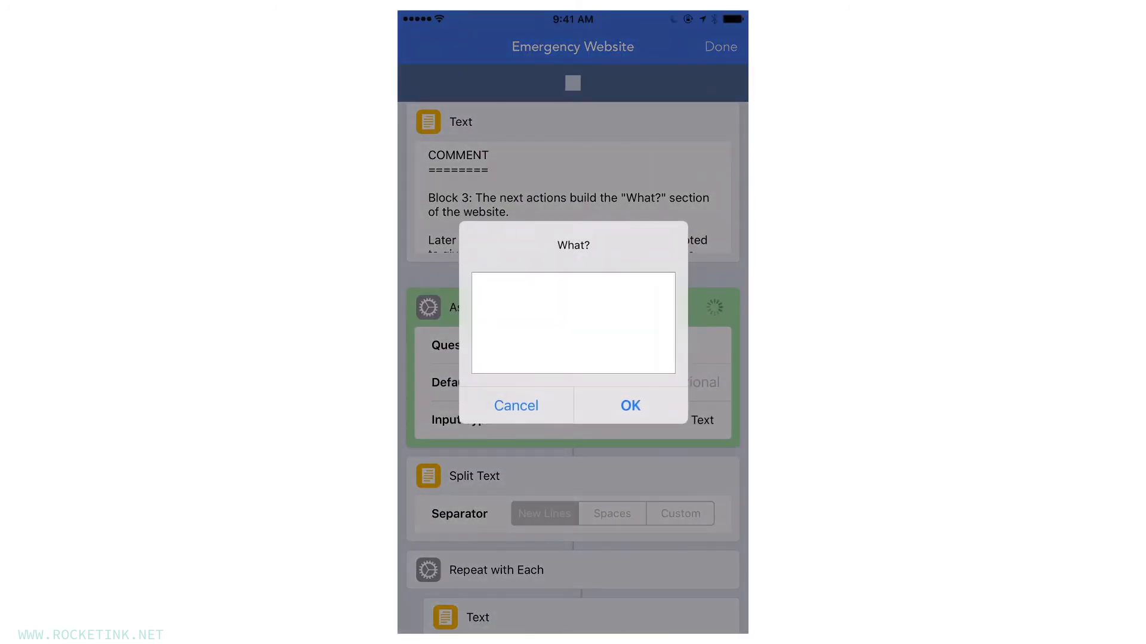
text(Heart attack. We're currently administering first aid. Some heavily armed nihilists were o)
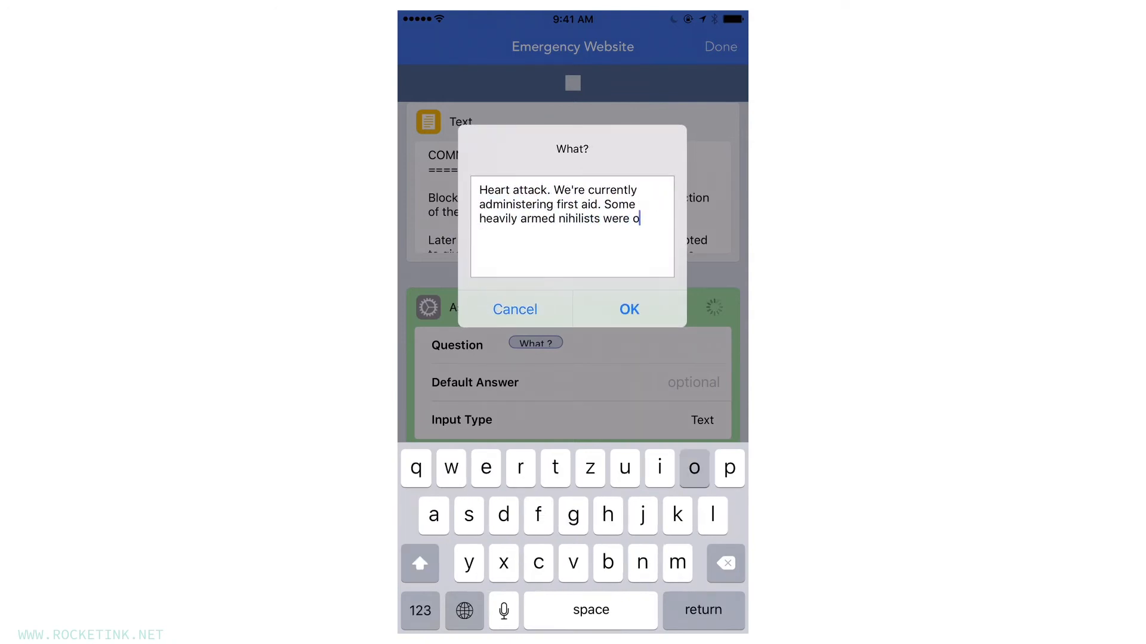
text(n-site but fled on their motorb)
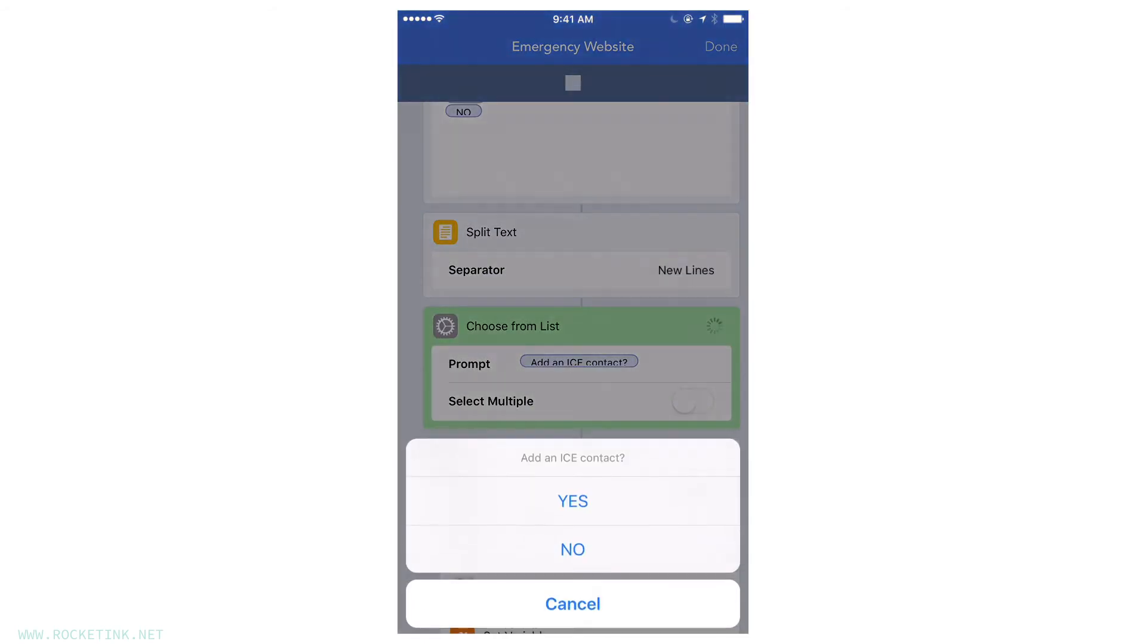
- Agree to add an ICE contact, pick one from Contacts, and answer the add-another prompts
click(573, 499)
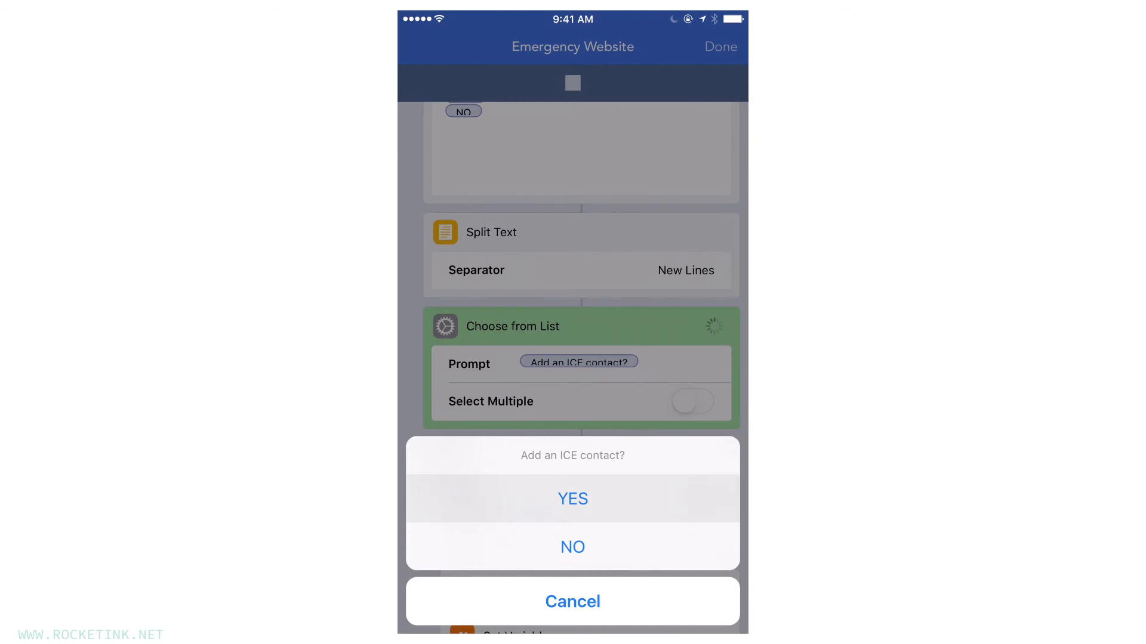
click(573, 499)
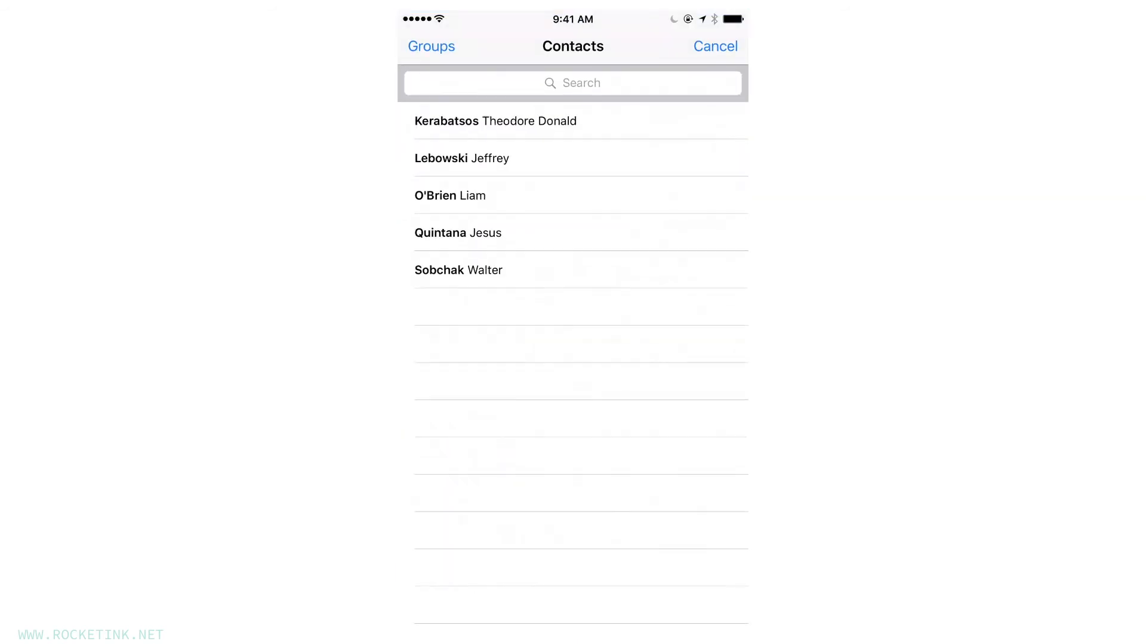
click(457, 269)
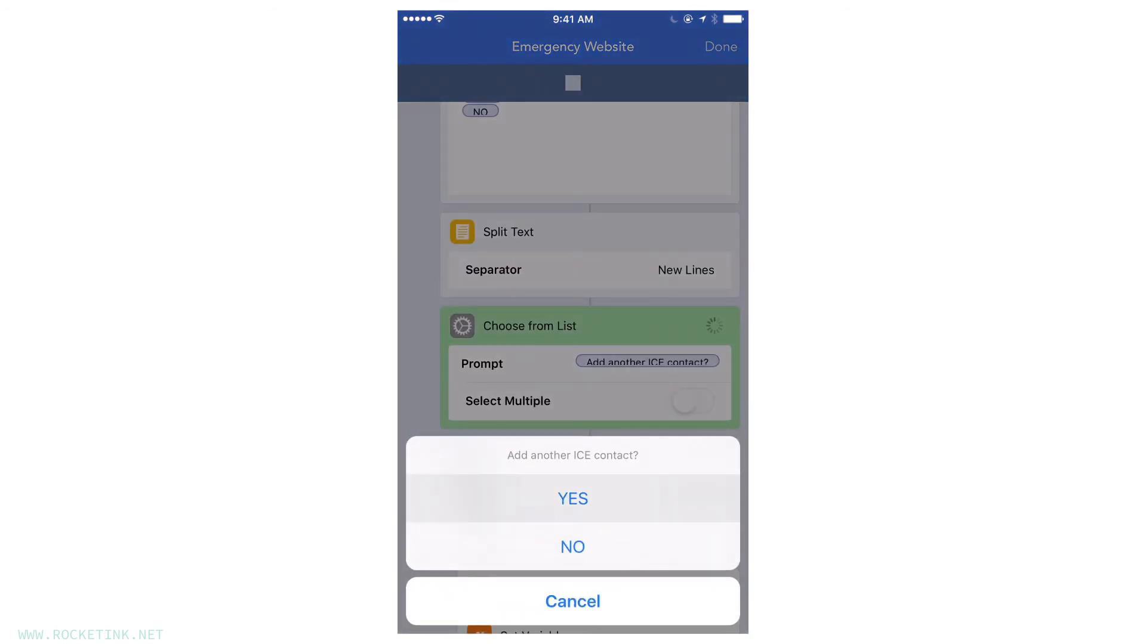
click(572, 499)
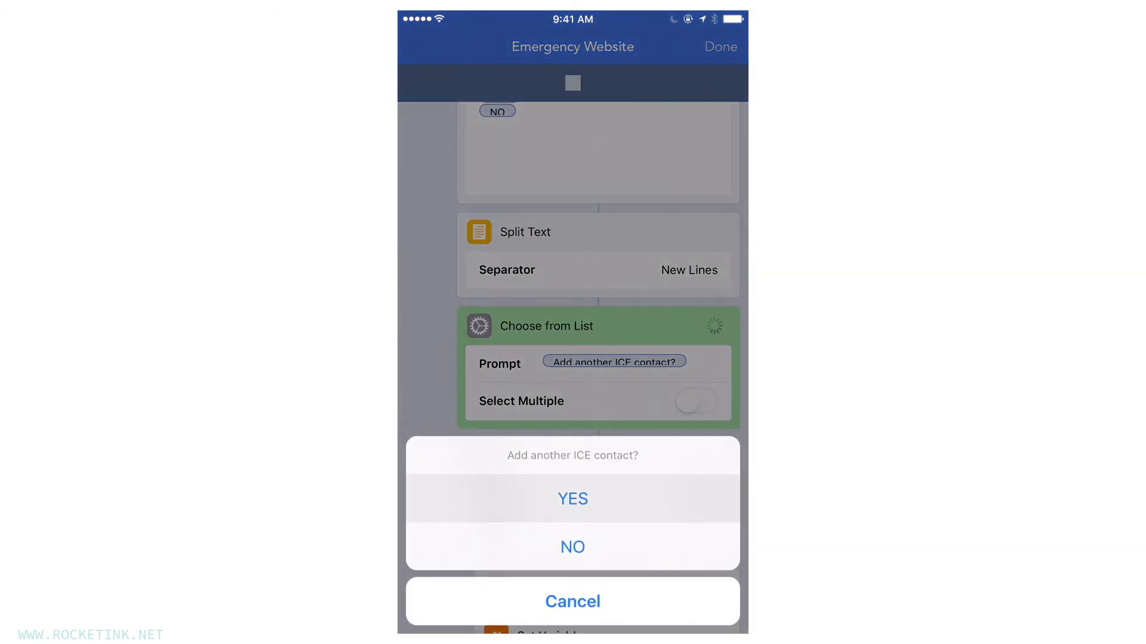
click(572, 499)
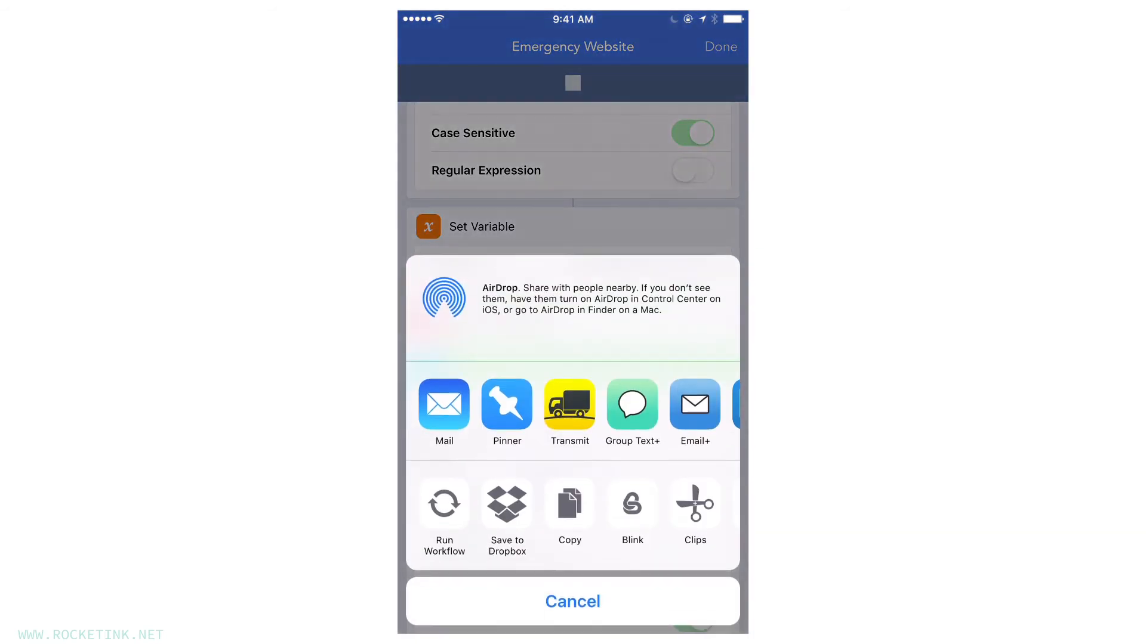
- Dismiss the share sheet, add four library photos, and open the updated site
click(572, 601)
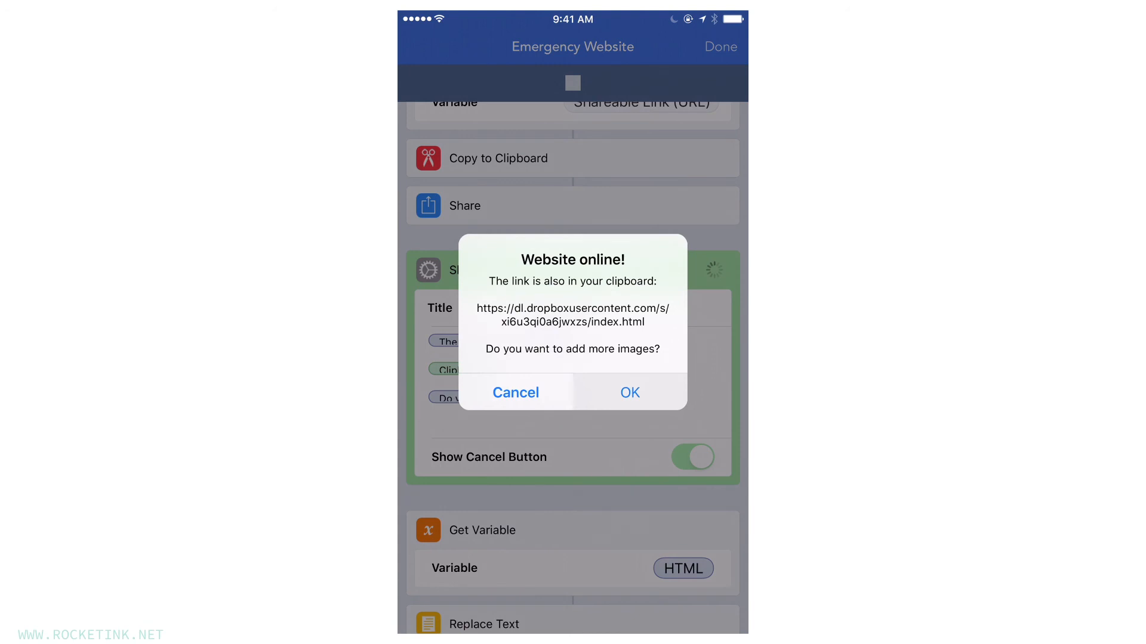
click(630, 393)
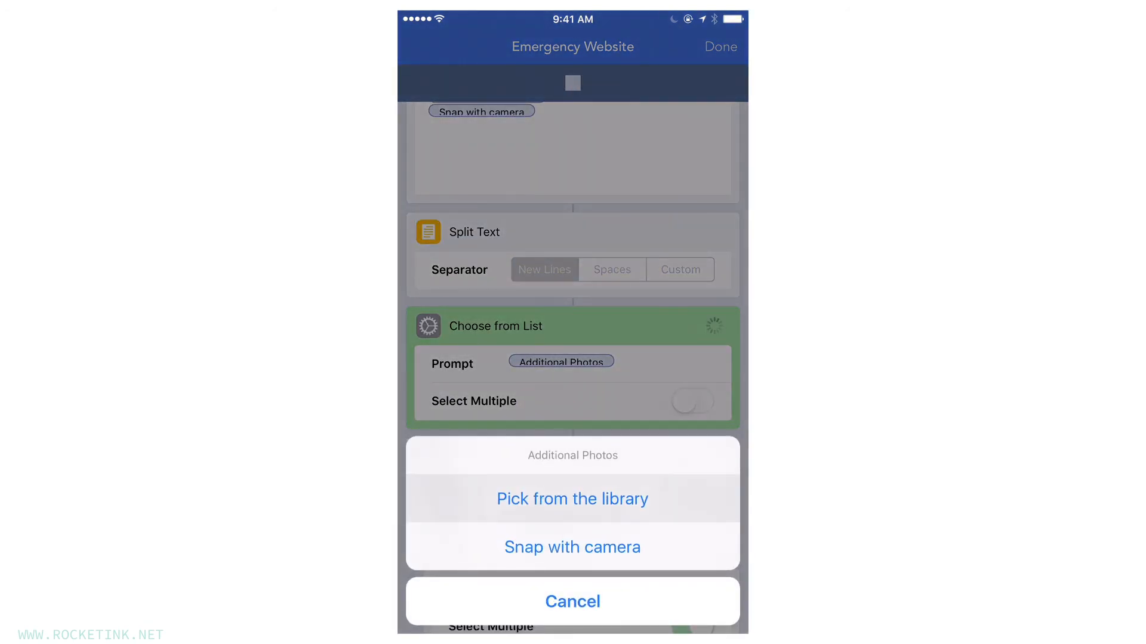
click(572, 499)
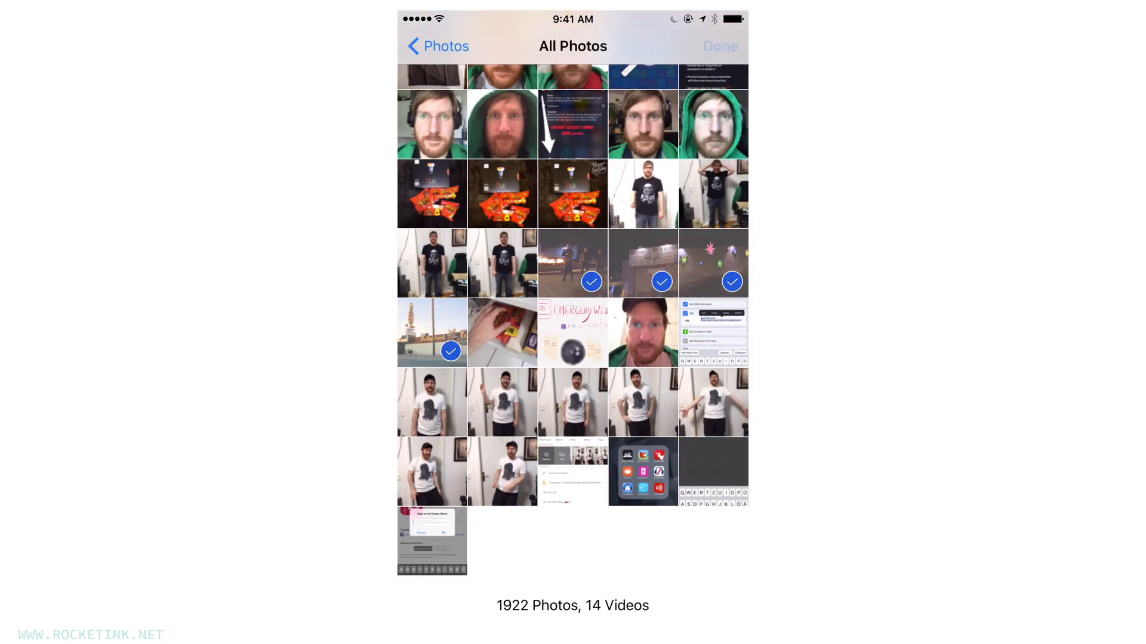
click(719, 45)
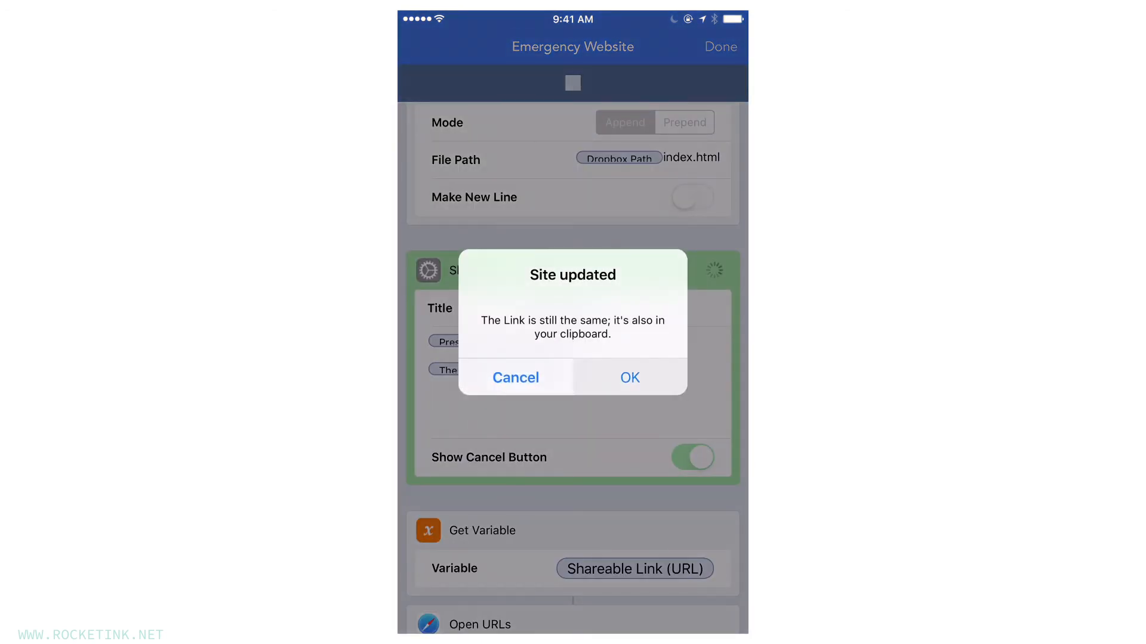
click(629, 378)
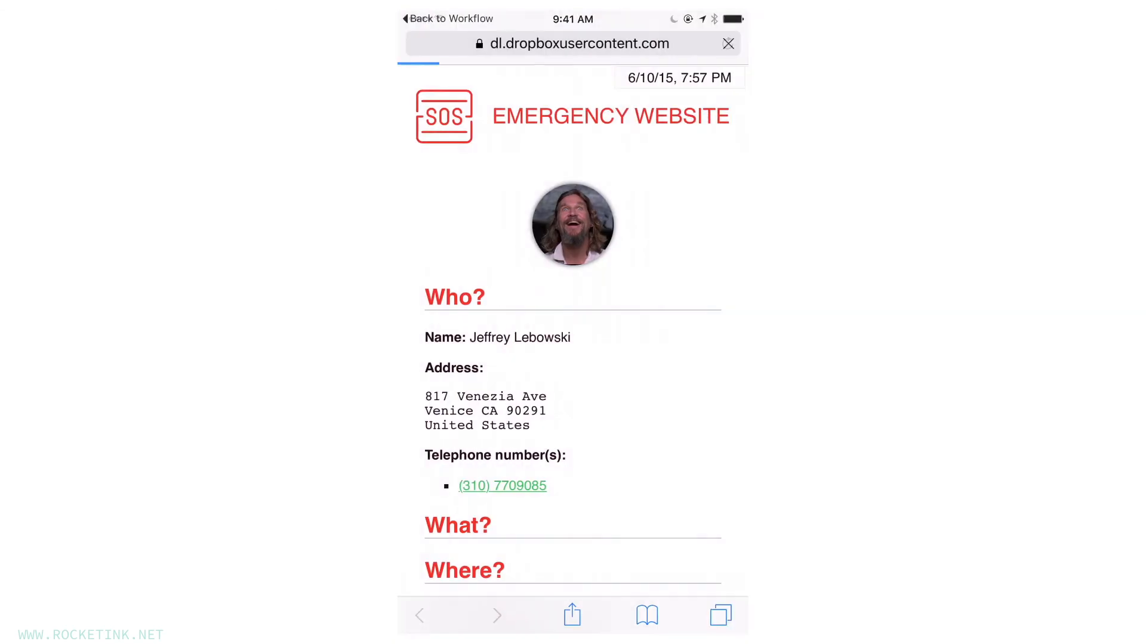